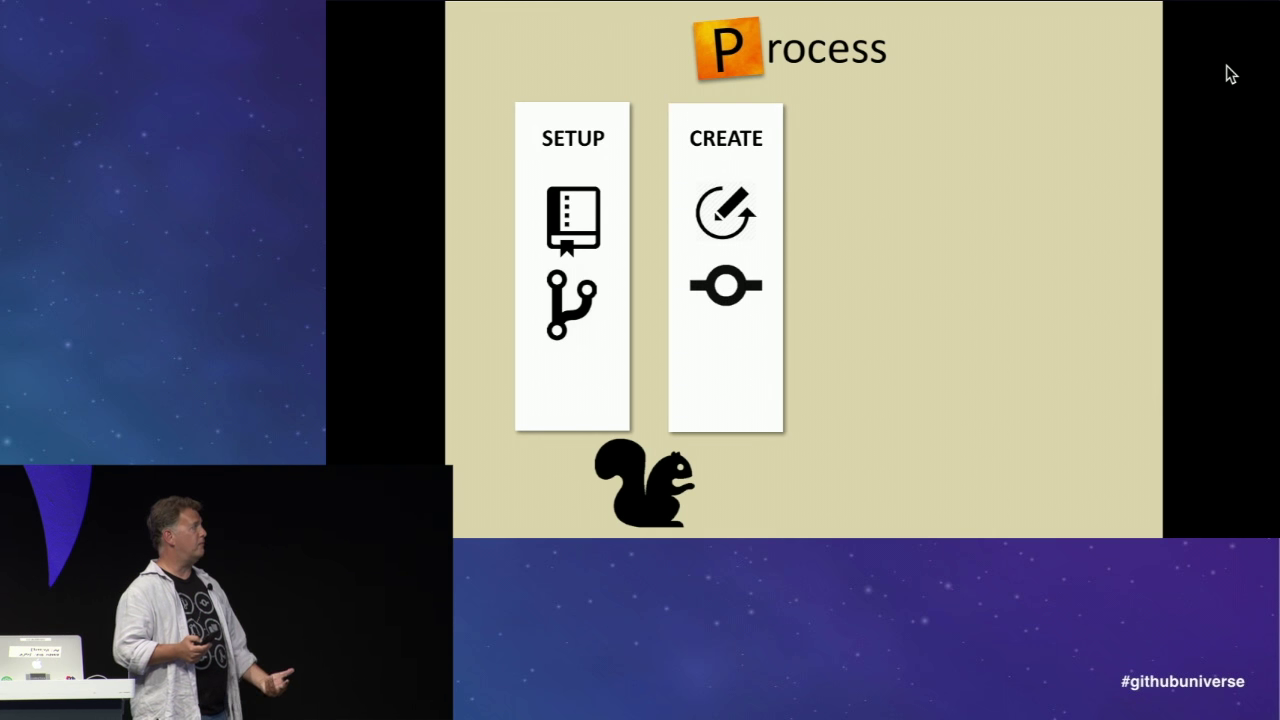
- Advance through the presentation slides leading up to the live documentation demo
key("Right")
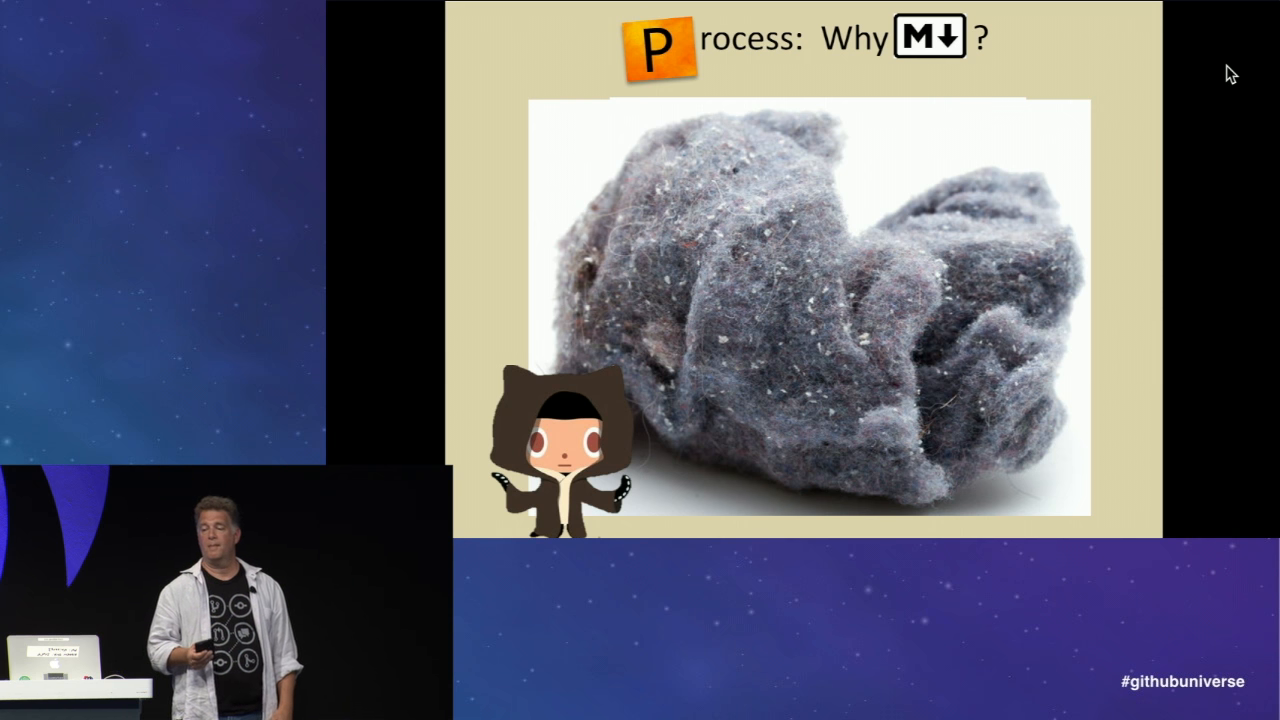
key("Right")
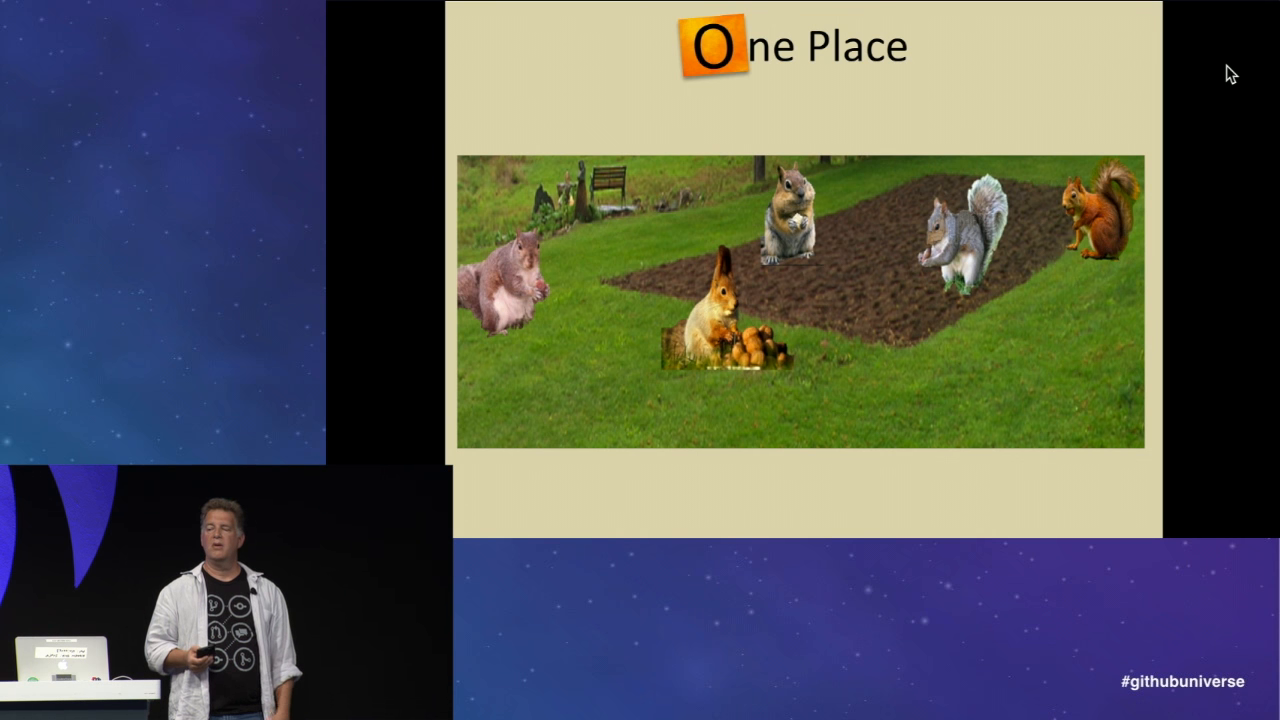
key("Right")
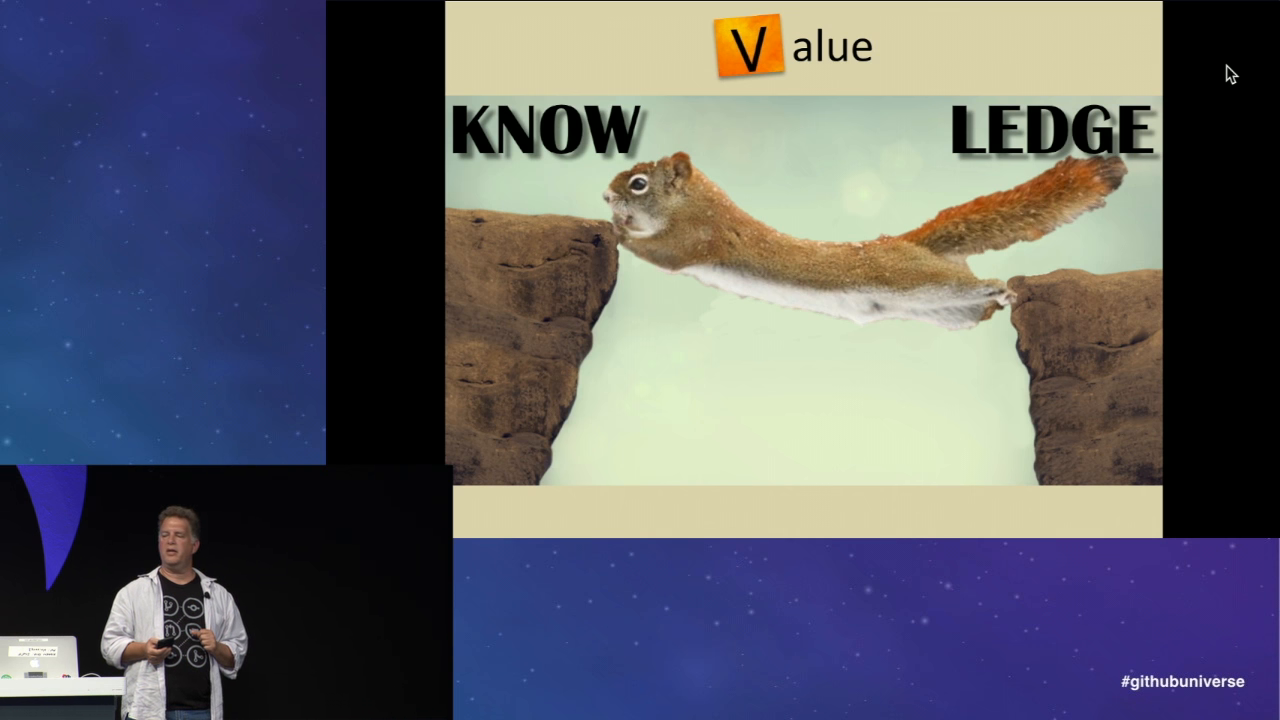
key("Right")
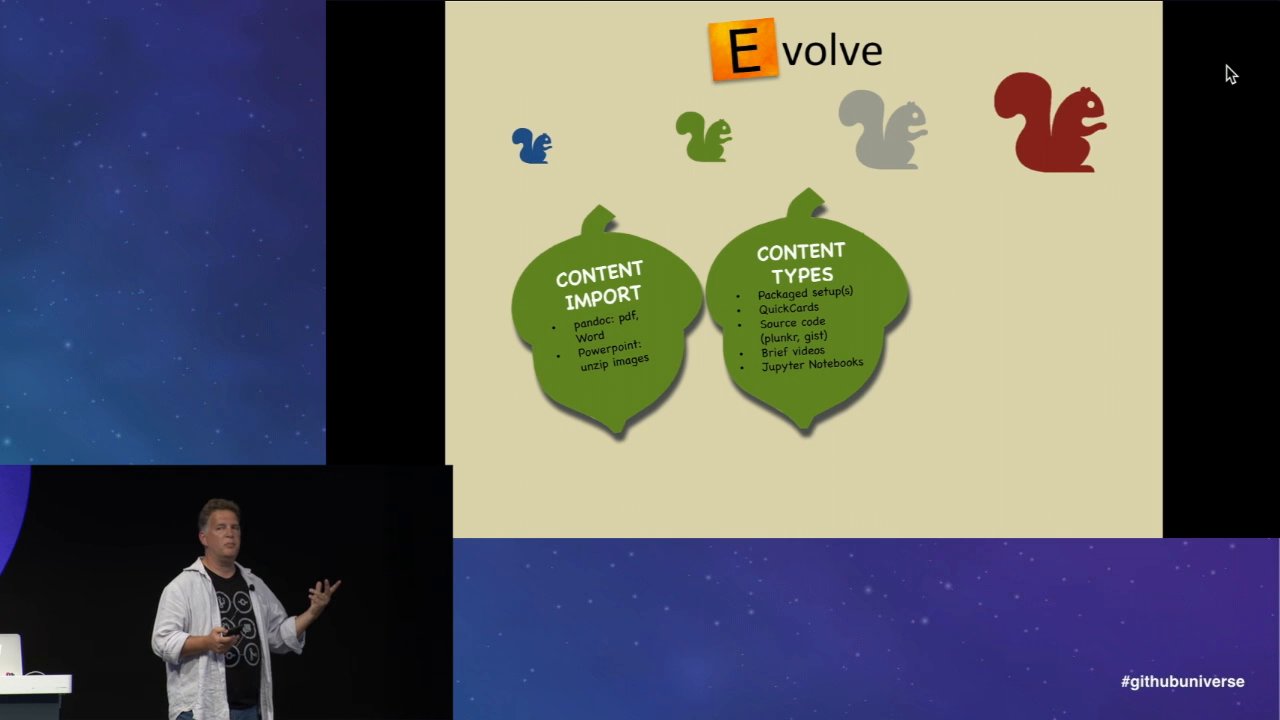
key("Right")
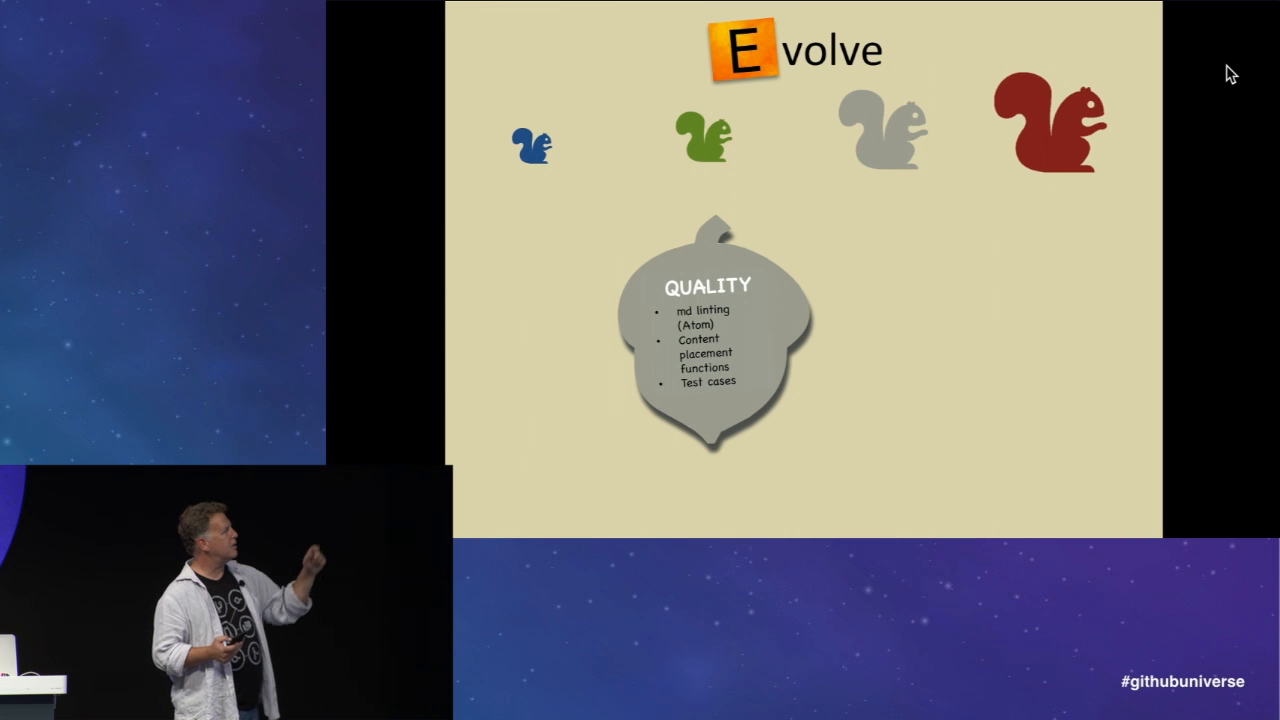
key("Right")
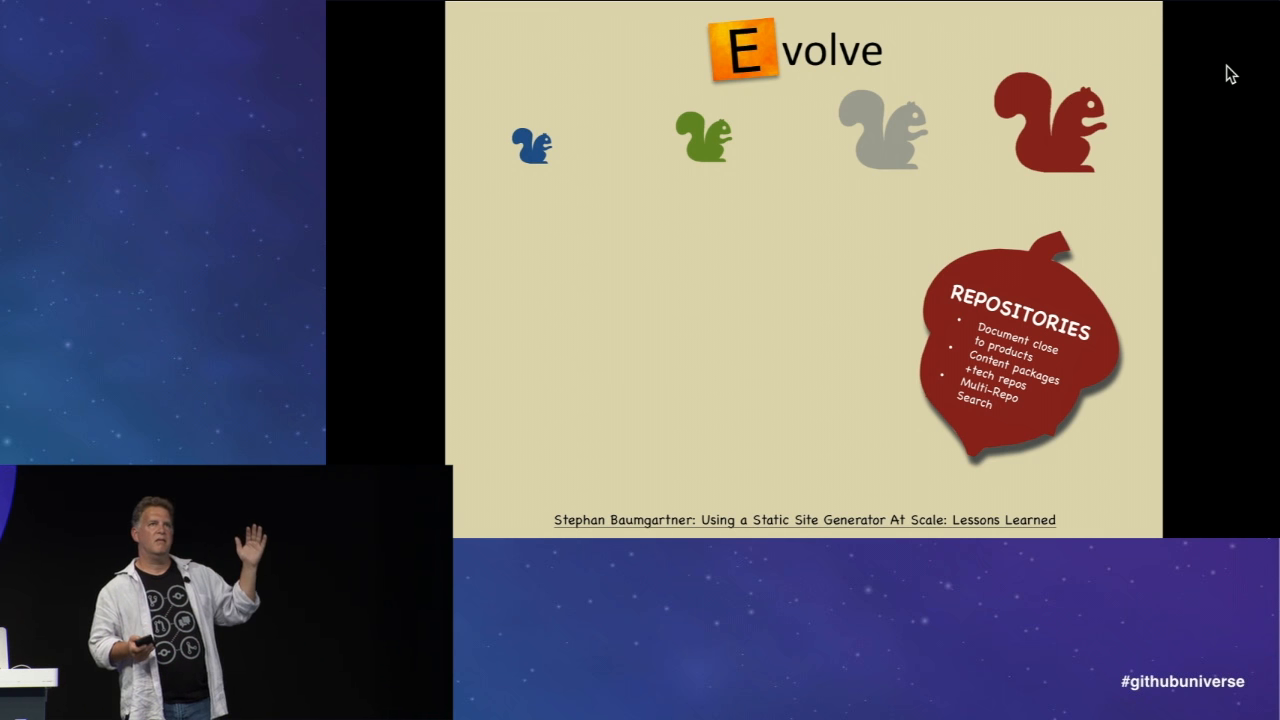
key("Right")
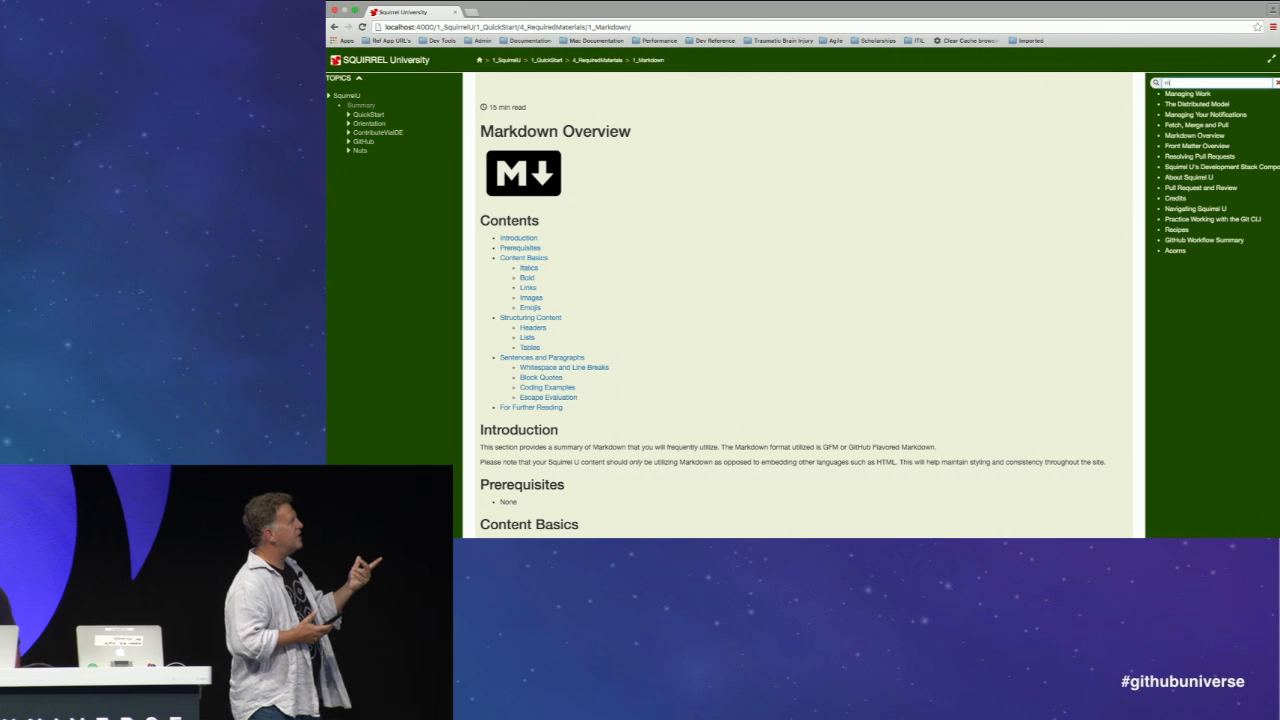
- Search 'markdown', load the Markdown Overview page and scroll past Headers and Lists to the code snippets
type("arkdown")
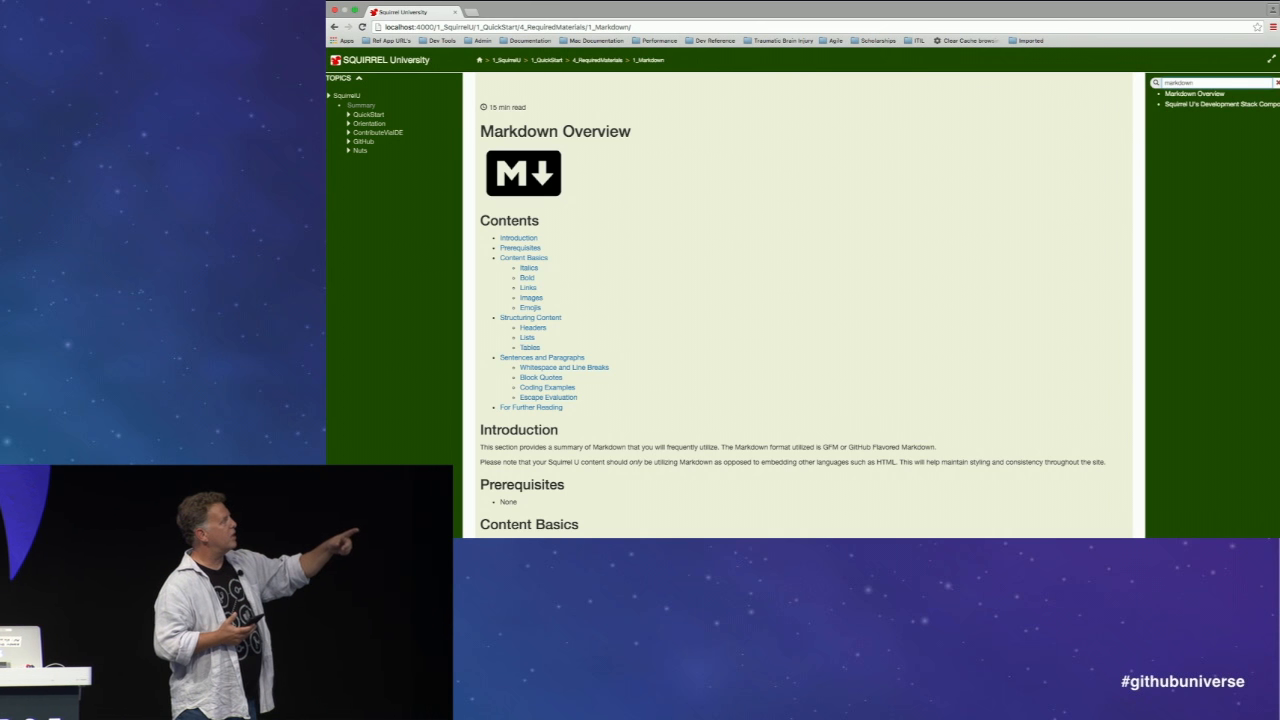
mouse_move(1188, 98)
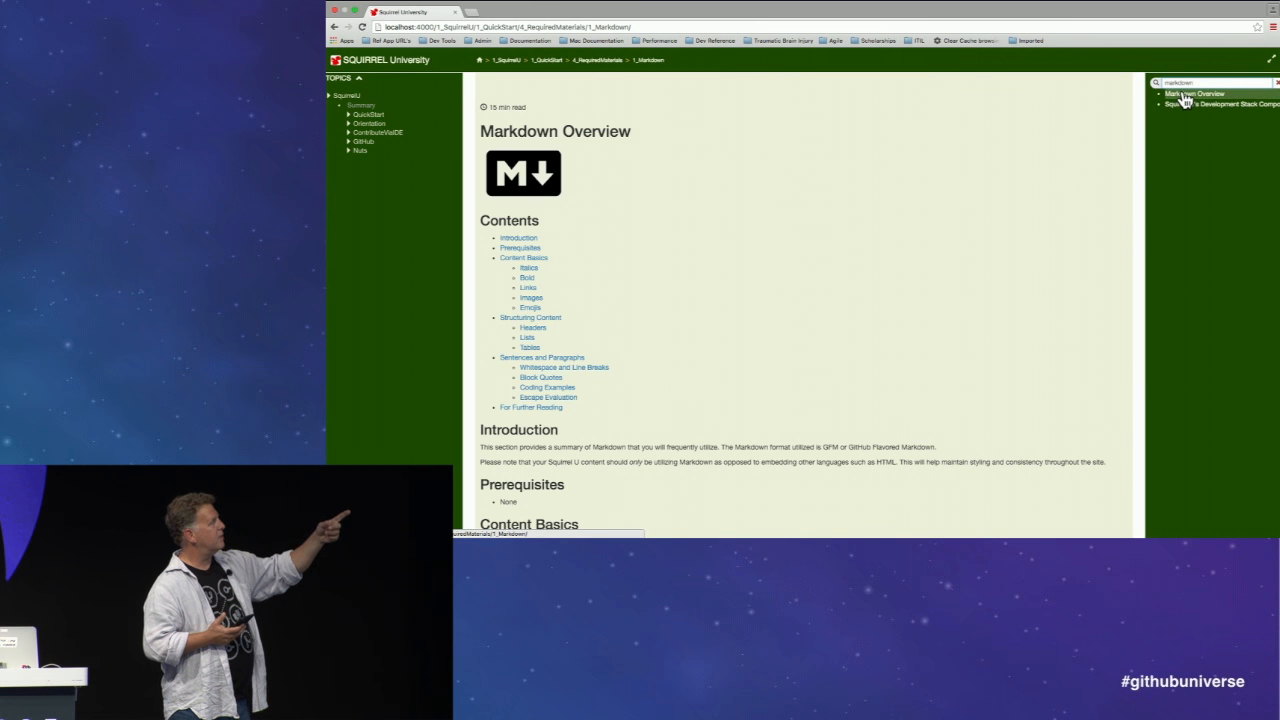
left_click(354, 114)
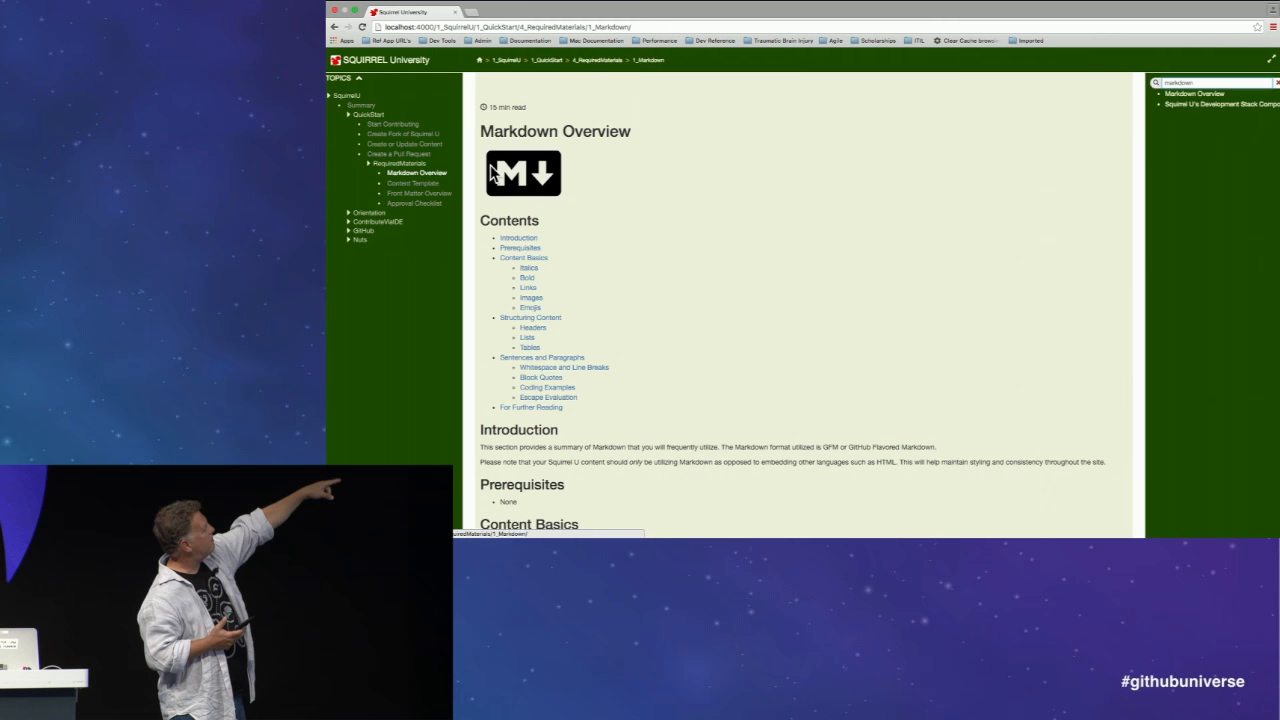
scroll("down", 3)
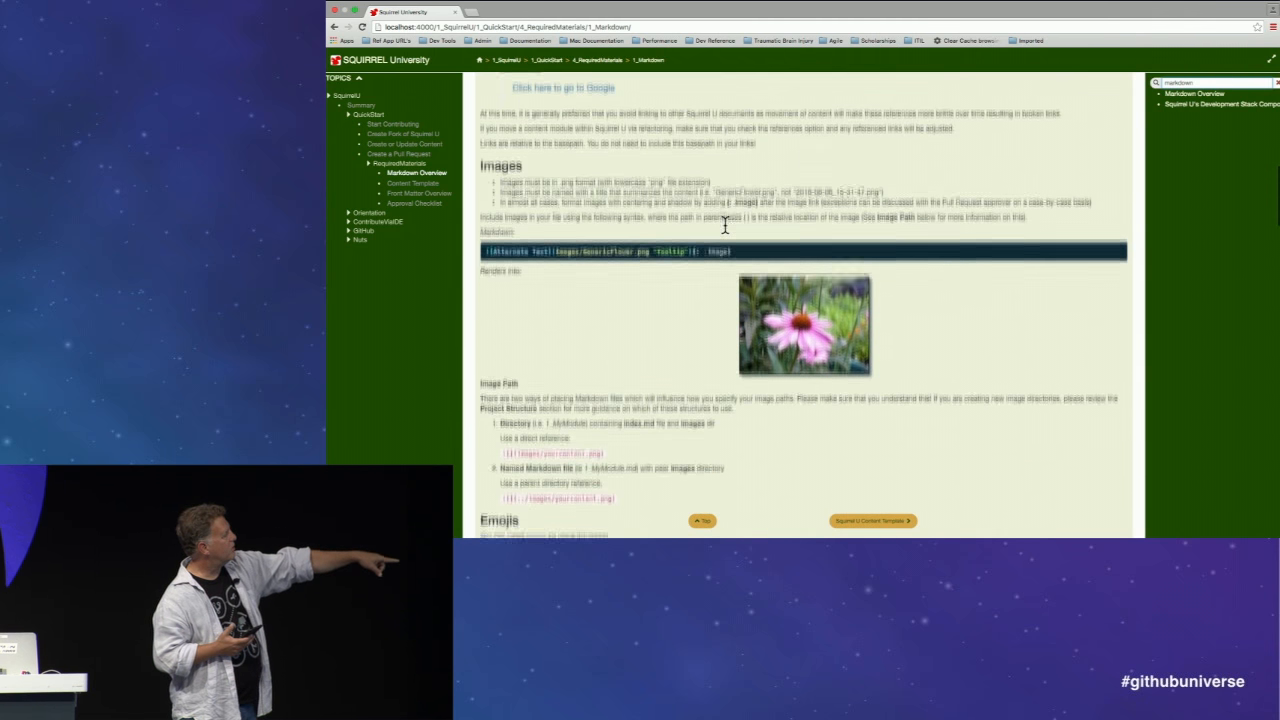
scroll("down", 3)
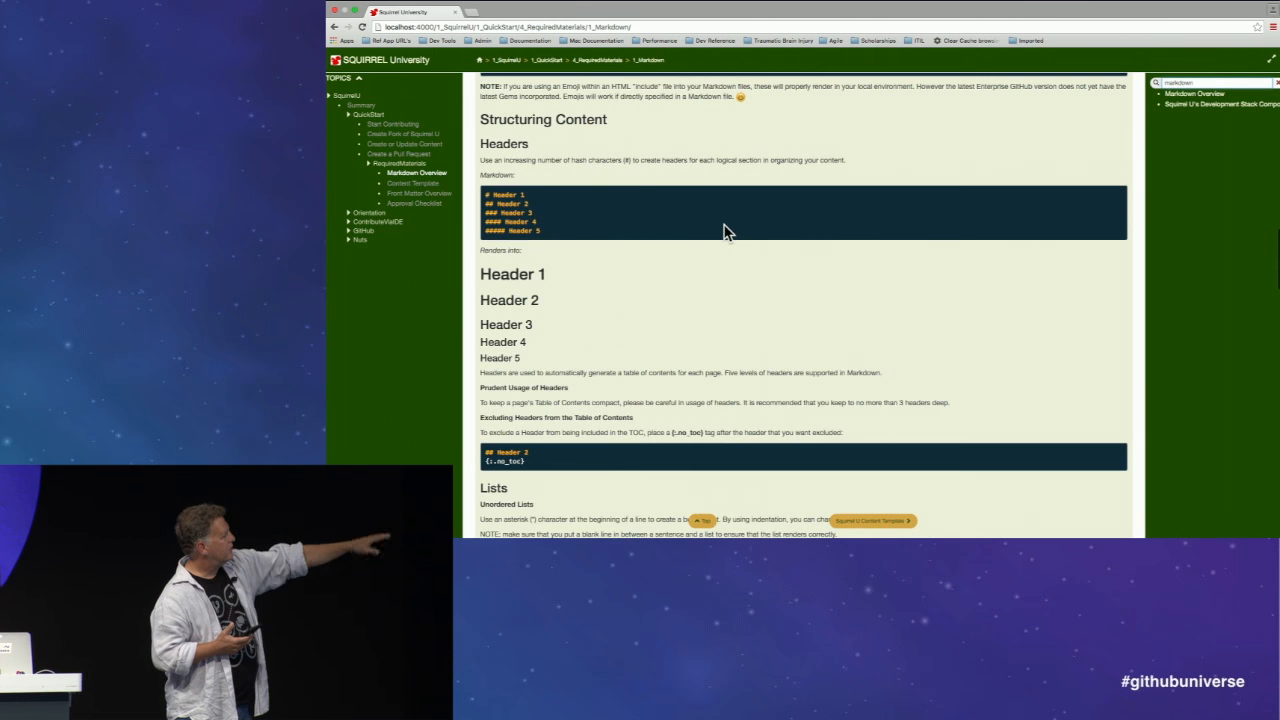
scroll("down", 3)
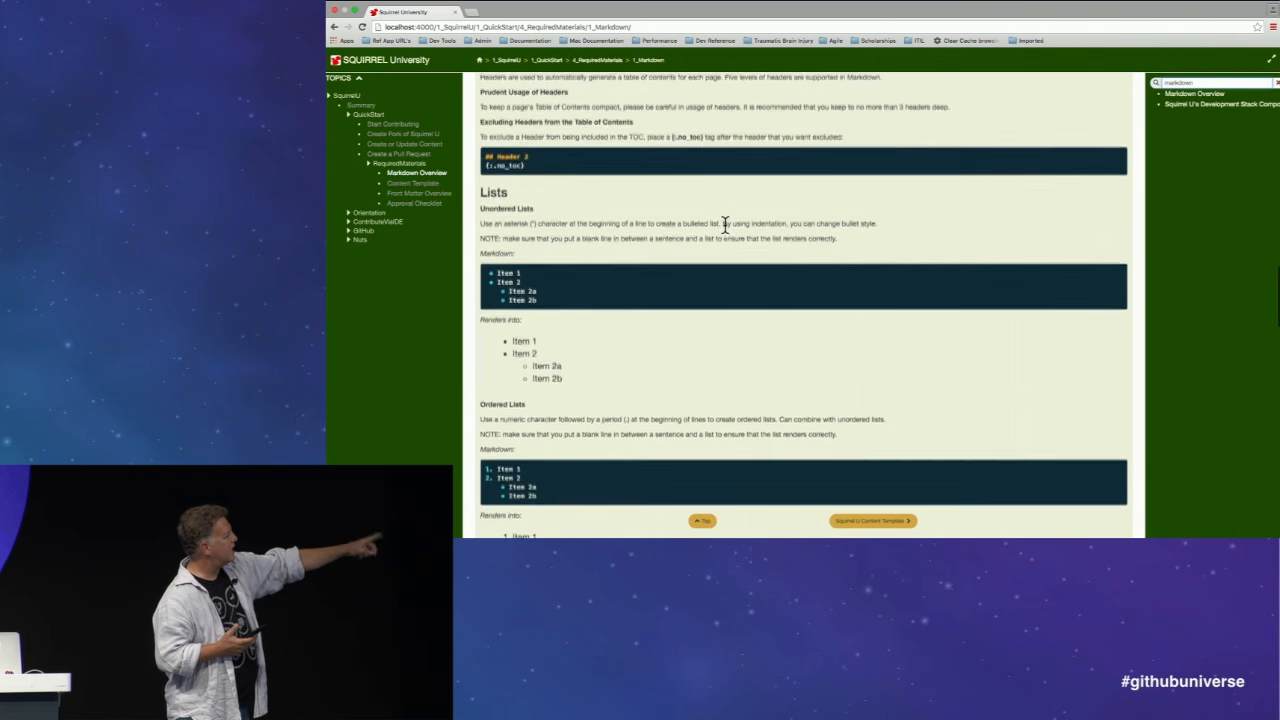
scroll("down", 3)
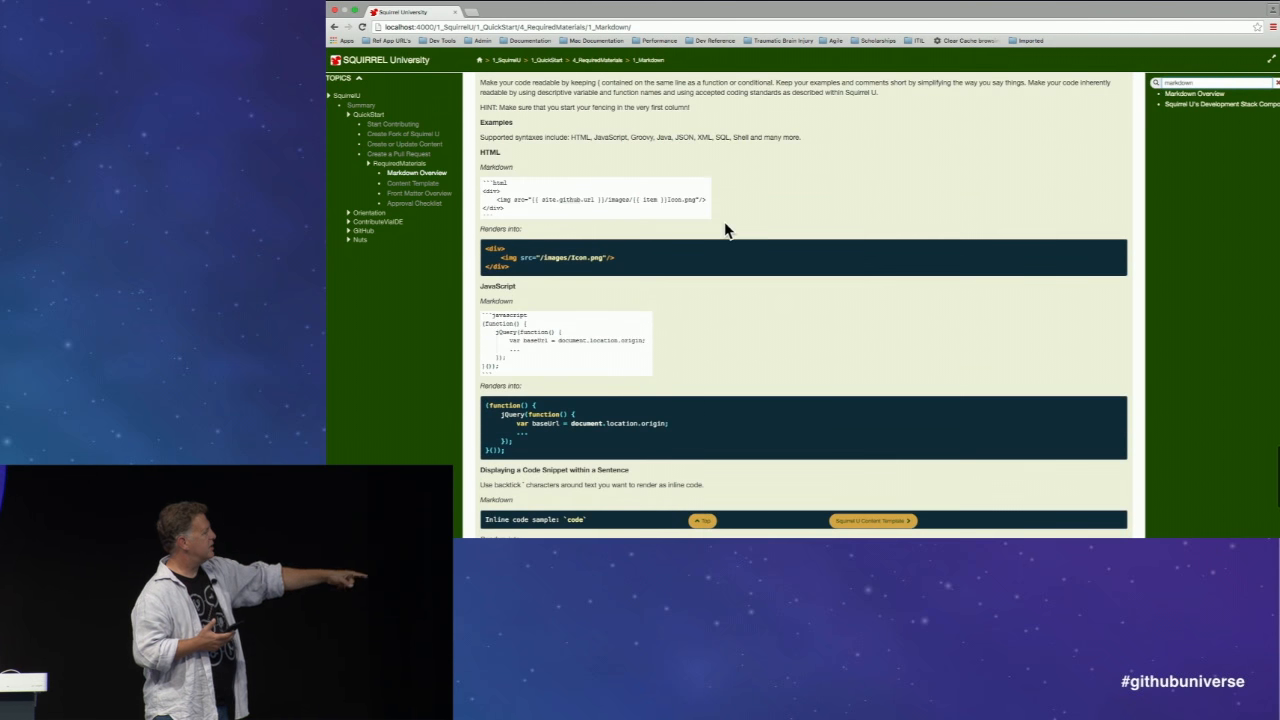
scroll("down", 3)
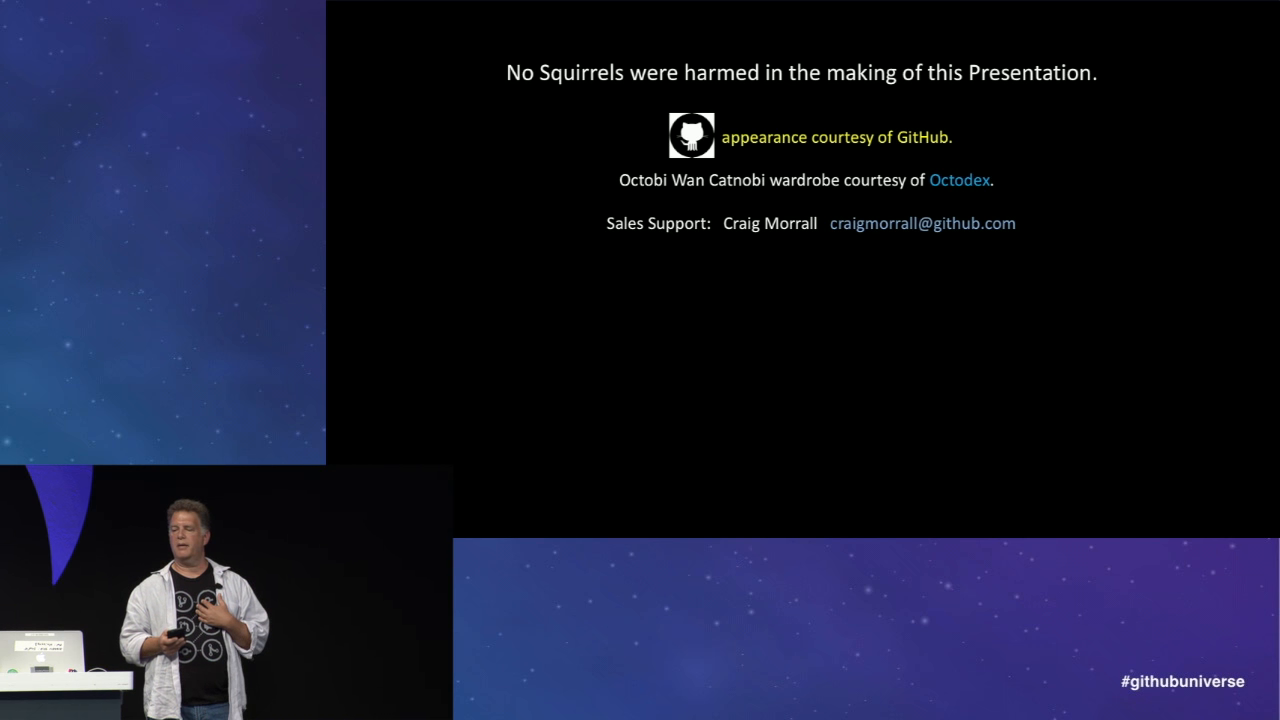
- Reveal the thank-you list to the DevOps and CM squirrels on the credits slide
key("right")
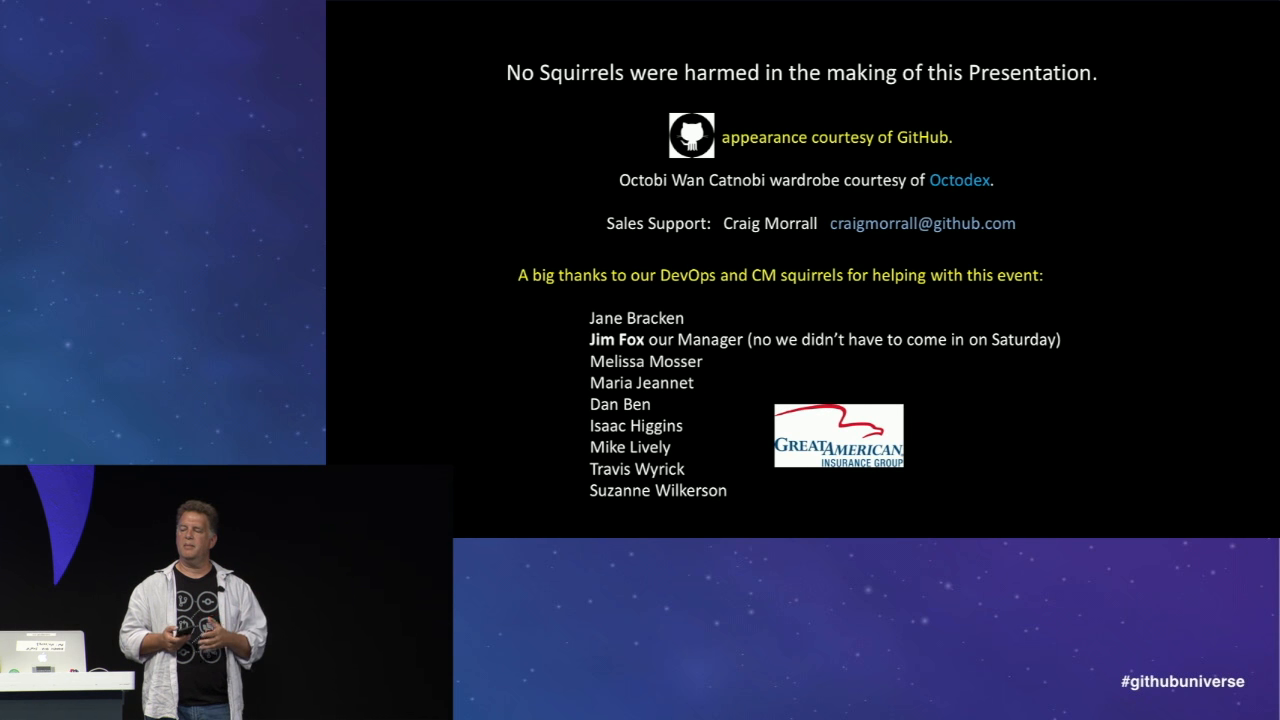